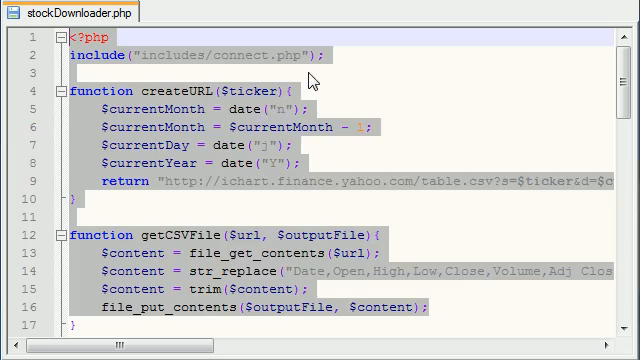
# In Save As, create an analysis folder and enter analysis_a.php as the file name
pyautogui.scroll(-3)
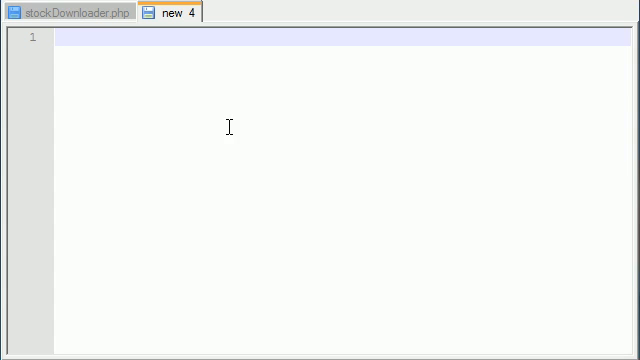
pyautogui.click(10, 8)
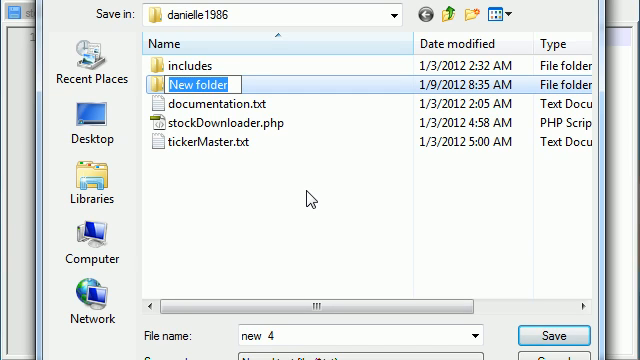
pyautogui.write('analysis')
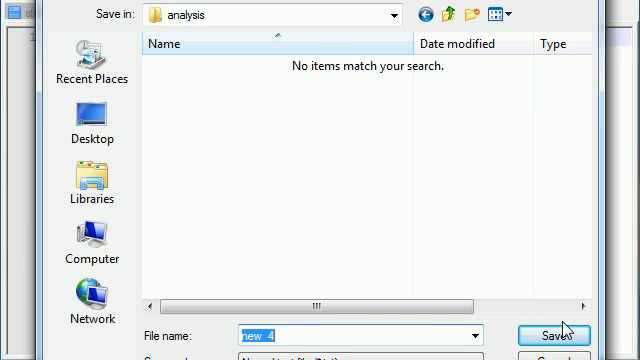
pyautogui.write('analysis_')
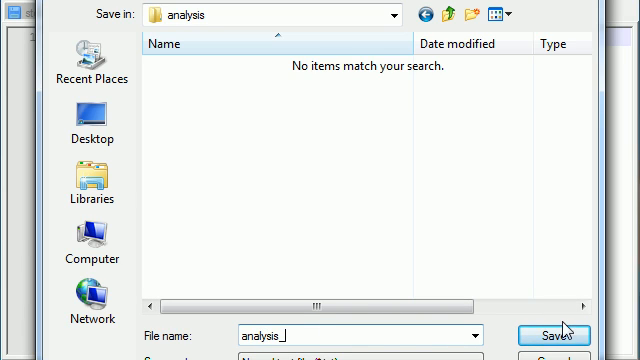
pyautogui.write('a.php')
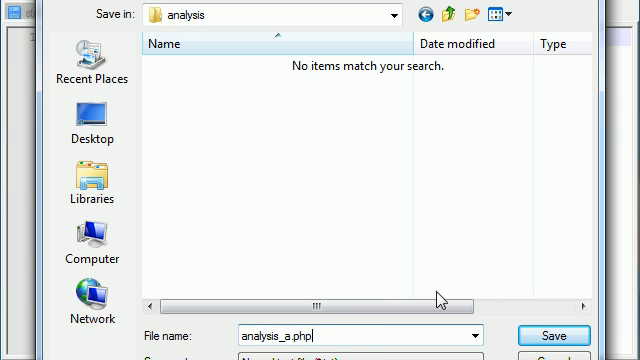
pyautogui.moveTo(456, 288)
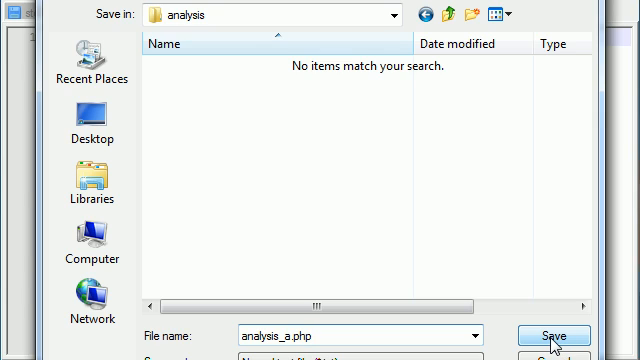
# Save analysis_a.php and start it with a <?php opening tag
pyautogui.click(548, 336)
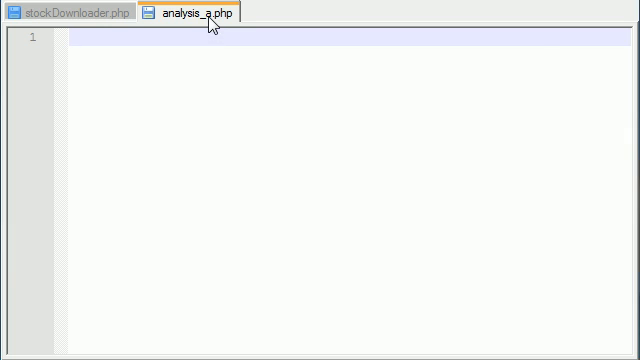
pyautogui.moveTo(258, 58)
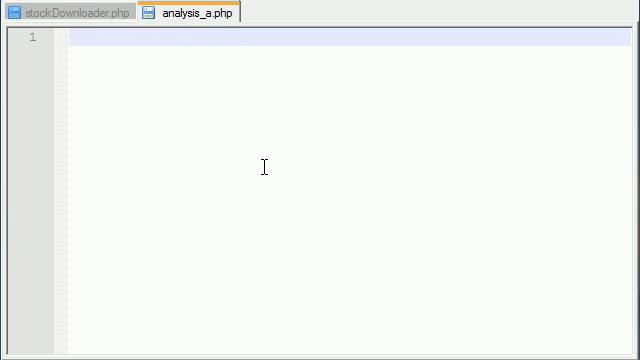
pyautogui.write('<?php')
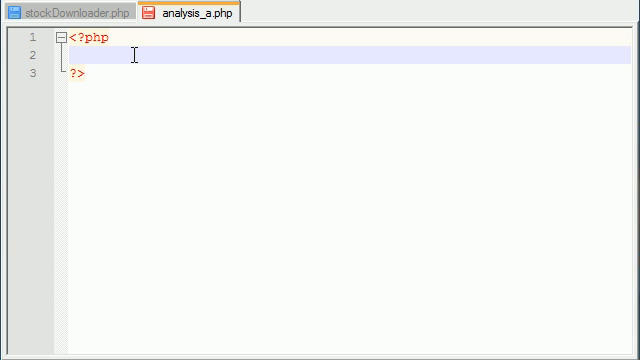
pyautogui.moveTo(288, 68)
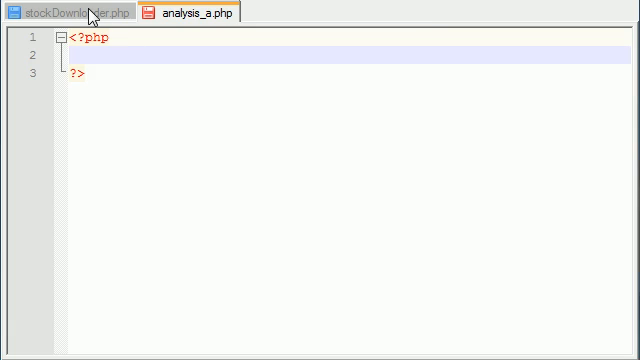
# Add include("includes/connect.php"); and check which folder holds stockDownloader.php
pyautogui.click(60, 12)
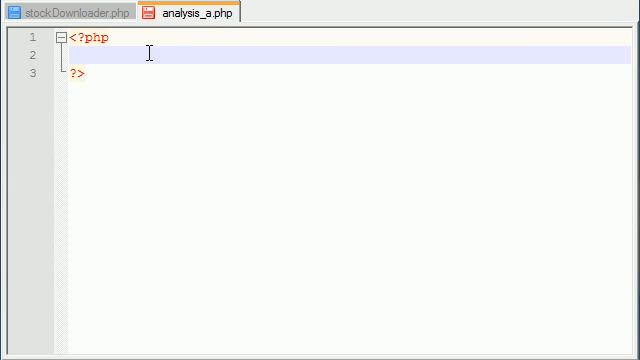
pyautogui.write('include("includes/connect.php");')
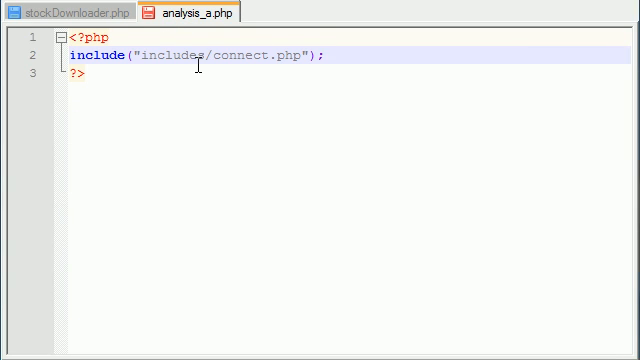
pyautogui.moveTo(264, 40)
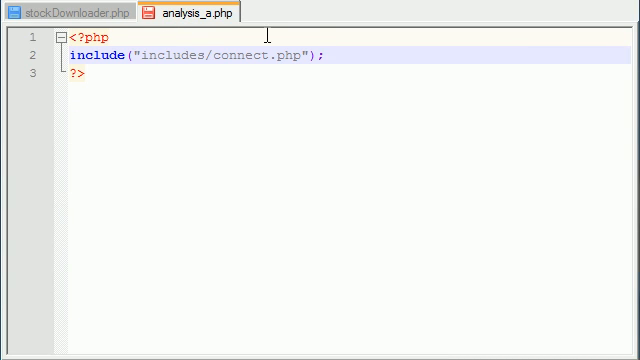
pyautogui.moveTo(60, 12)
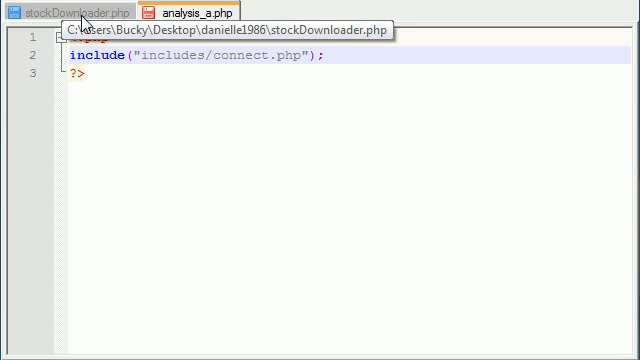
pyautogui.rightClick(60, 8)
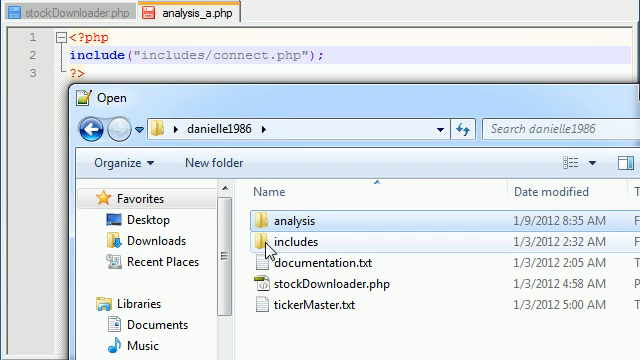
pyautogui.moveTo(288, 240)
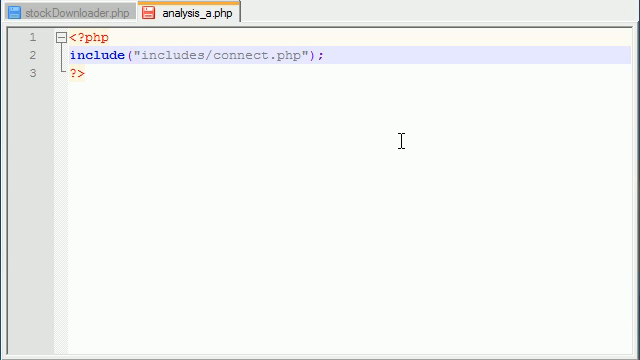
# Change the include path to ../includes/connect.php
pyautogui.write('..')
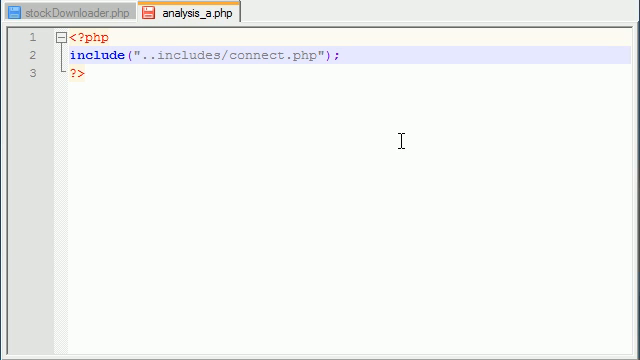
pyautogui.write('/')
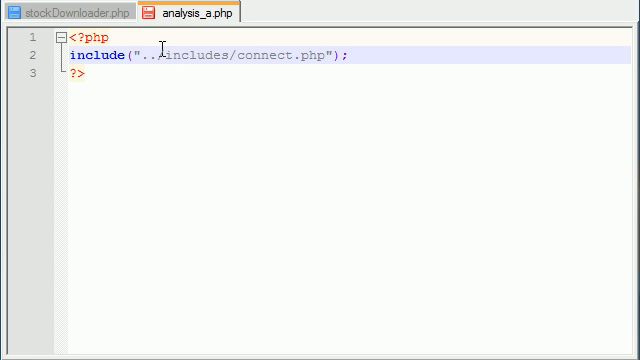
pyautogui.doubleClick(152, 56)
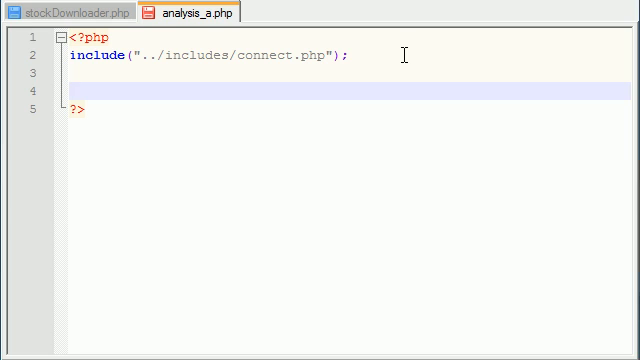
# Declare function masterLoop() with an opening brace on line 4
pyautogui.click(68, 88)
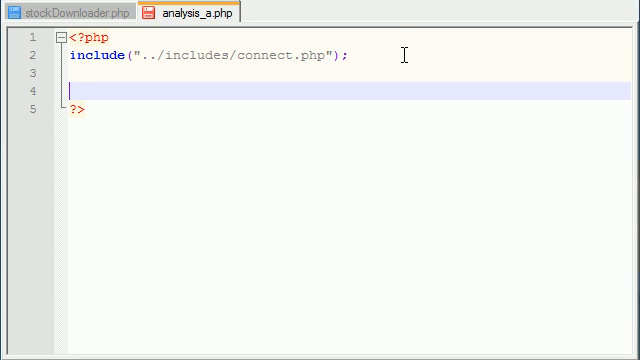
pyautogui.write('fucntion')
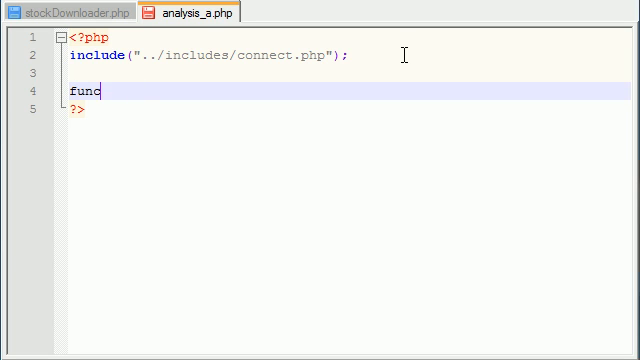
pyautogui.write('tion maste')
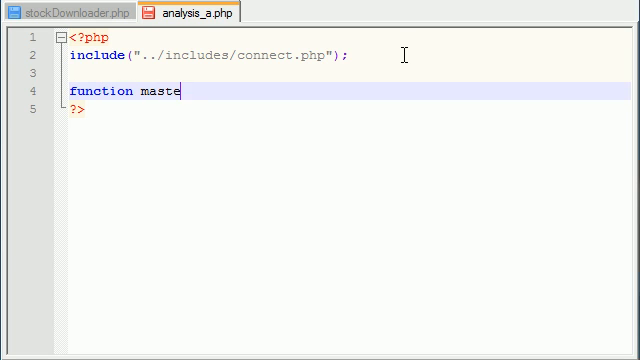
pyautogui.write('rLoop()')
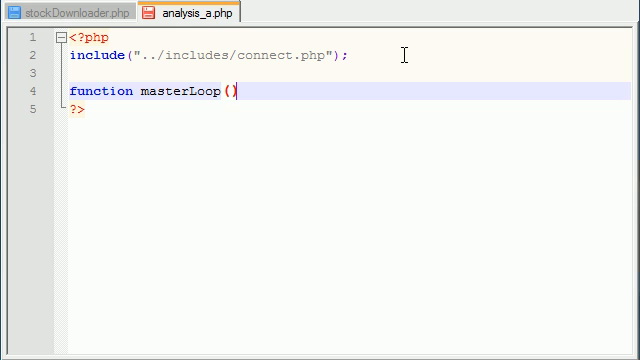
pyautogui.write('{')
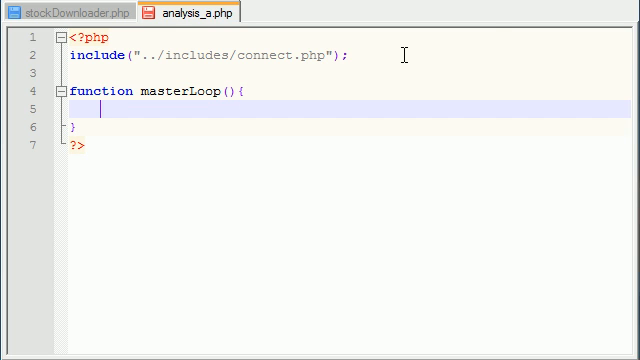
pyautogui.moveTo(440, 164)
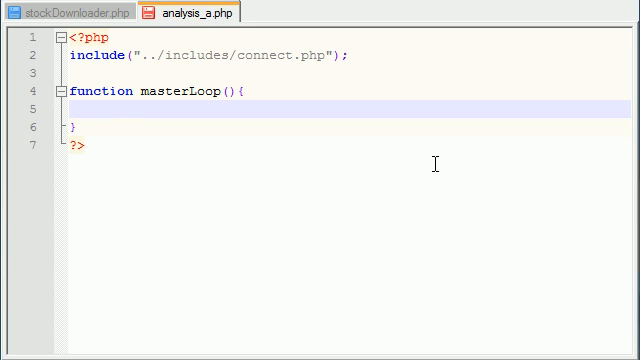
# Write $mainTickerFile = fopen("../tickerMaster.txt","r"); inside masterLoop
pyautogui.write('$mainTR')
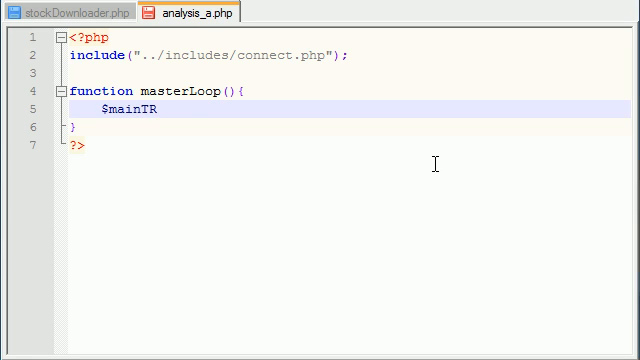
pyautogui.write('ickerFile')
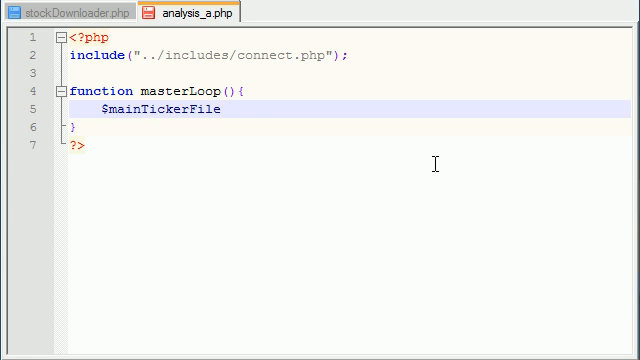
pyautogui.write('= fopen')
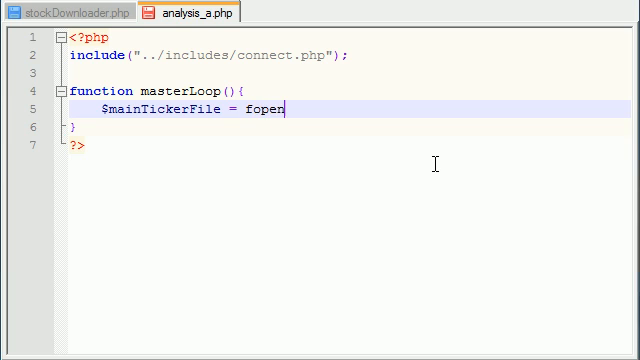
pyautogui.write('();')
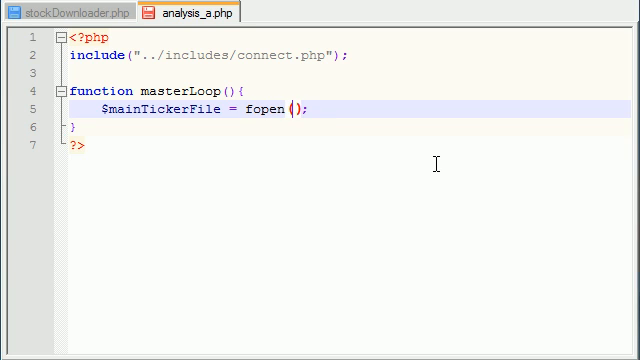
pyautogui.moveTo(140, 46)
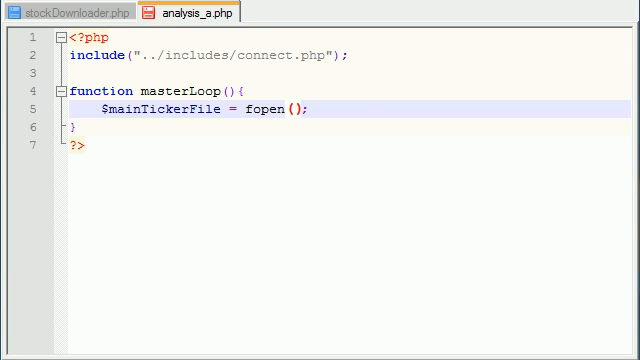
pyautogui.moveTo(398, 124)
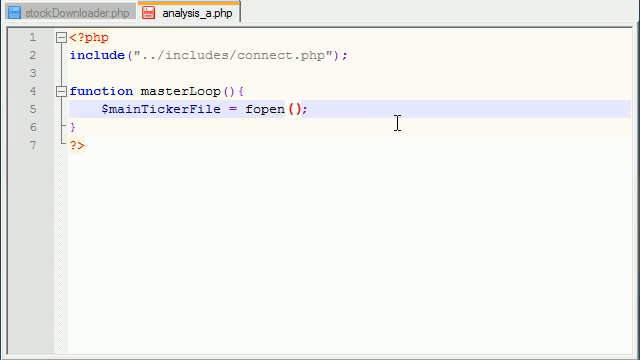
pyautogui.write('..')
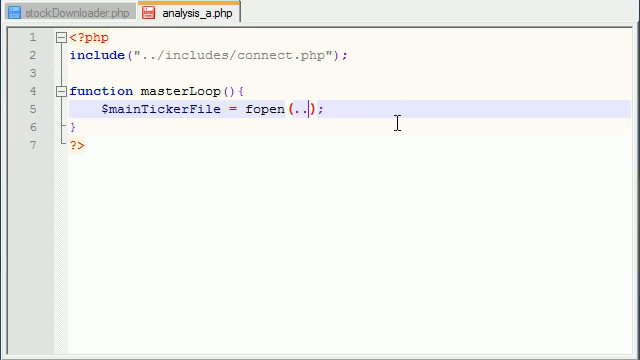
pyautogui.press('BackSpace')
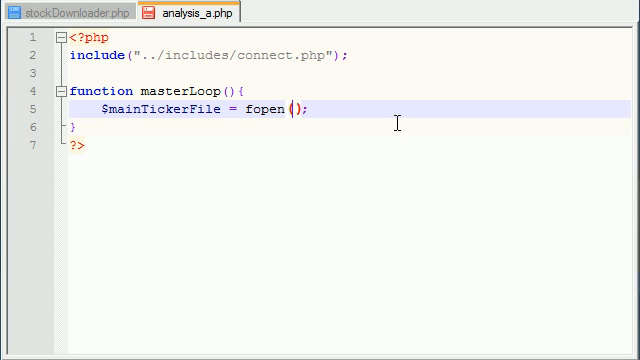
pyautogui.write('""')
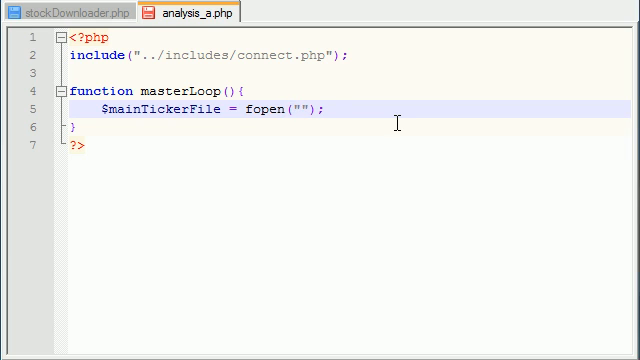
pyautogui.write('../tickerMaste')
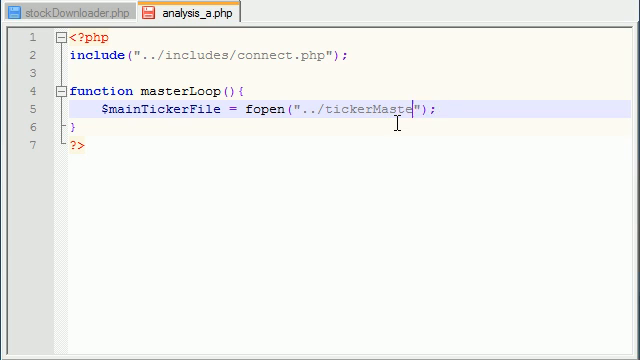
pyautogui.write('.txt')
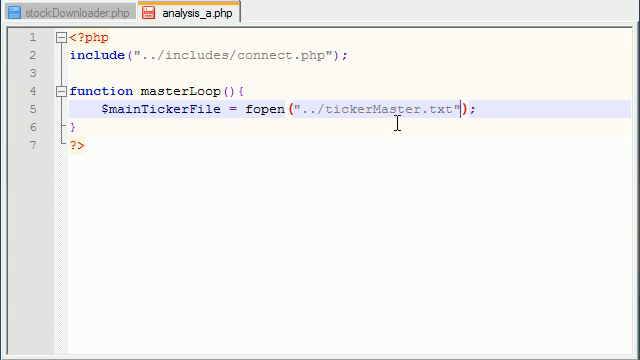
pyautogui.write(',""')
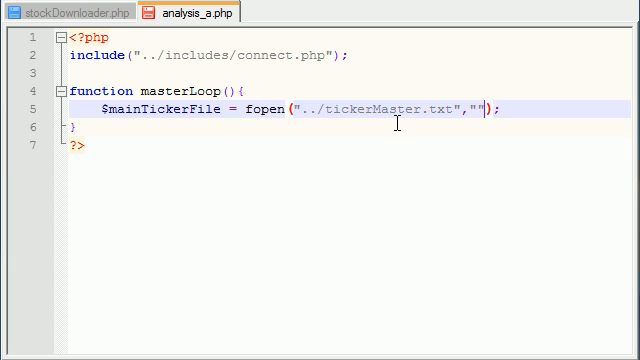
pyautogui.write('r')
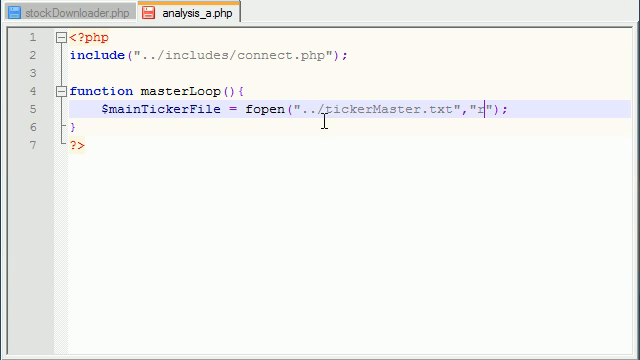
pyautogui.click(20, 8)
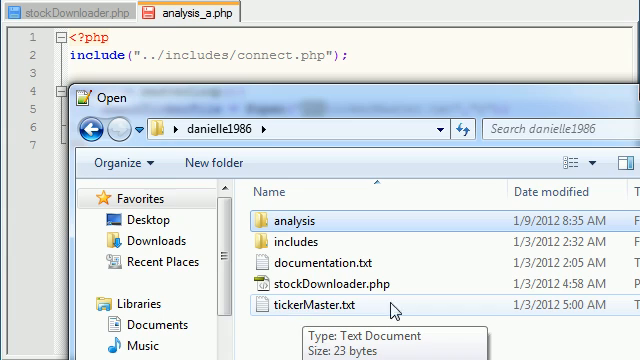
pyautogui.doubleClick(300, 296)
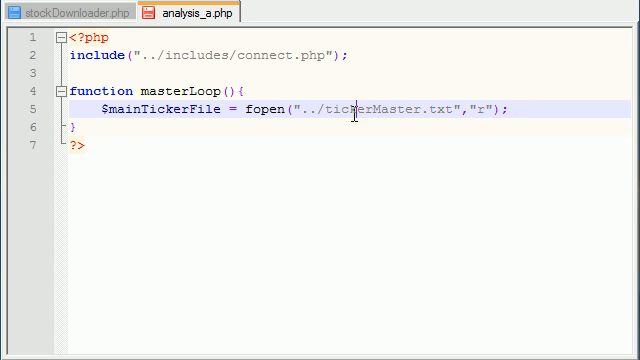
pyautogui.moveTo(350, 110); pyautogui.dragTo(510, 110)
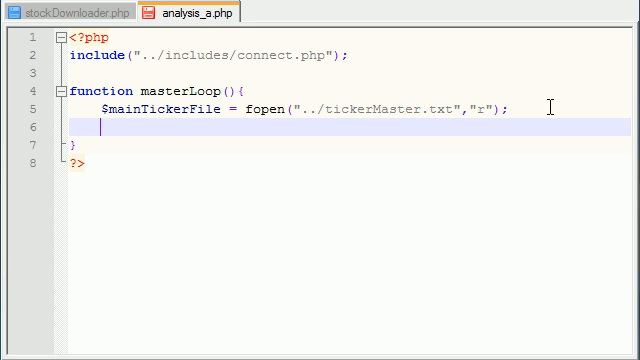
# Write the while(!feof($mainTickerFile)){ loop header after the fopen line
pyautogui.write('while')
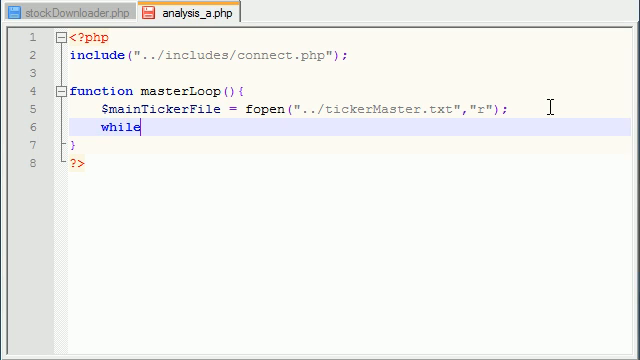
pyautogui.write('()')
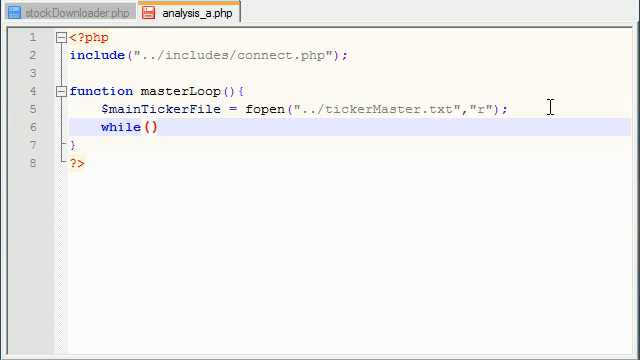
pyautogui.write('!fe')
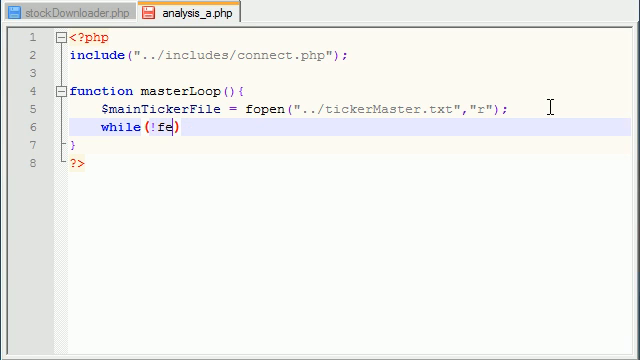
pyautogui.write('of')
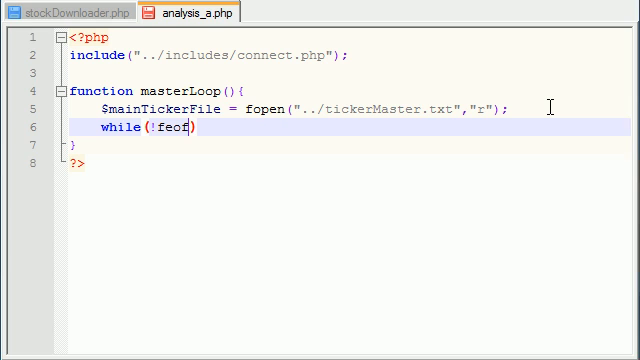
pyautogui.write('($mainTickerFile')
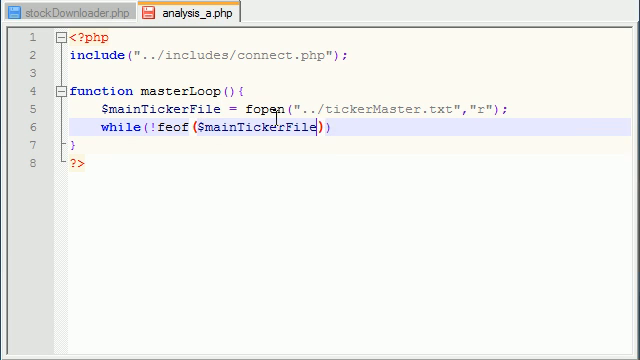
pyautogui.write('{')
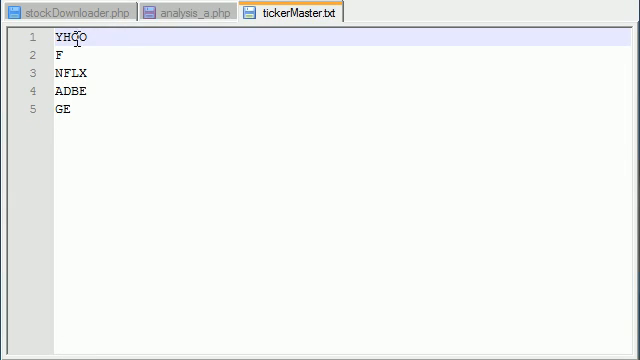
# Return to analysis_a.php and place the cursor inside the while loop body
pyautogui.click(176, 12)
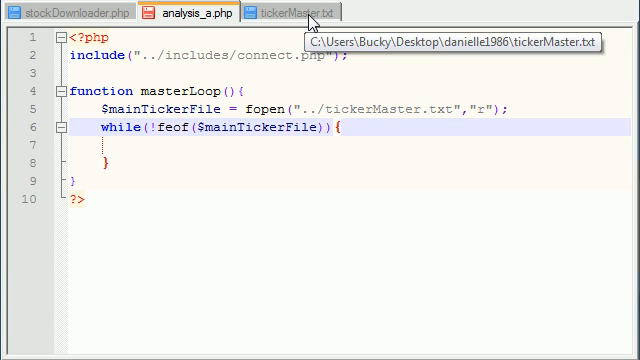
pyautogui.click(300, 12)
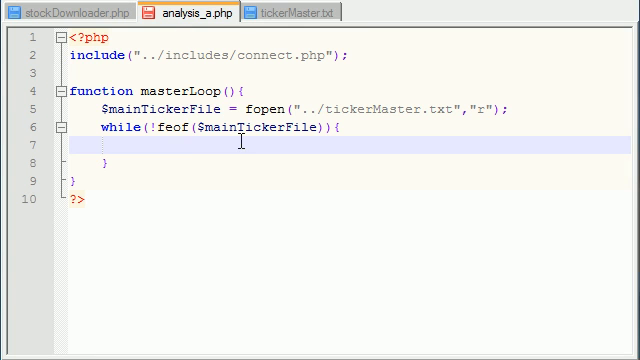
pyautogui.moveTo(320, 228)
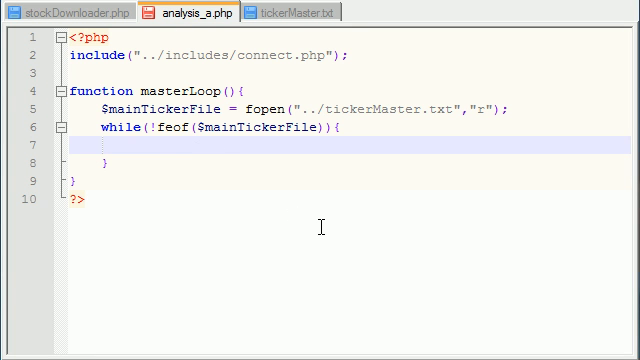
pyautogui.moveTo(406, 280)
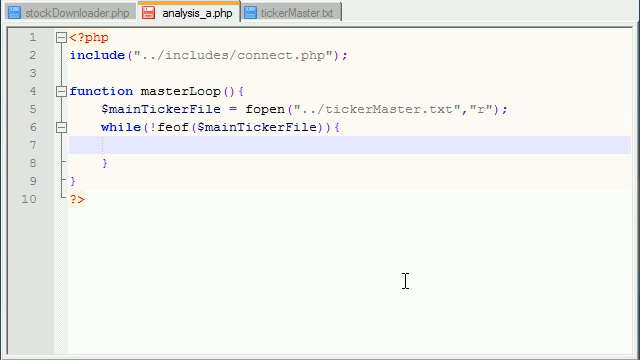
pyautogui.click(296, 14)
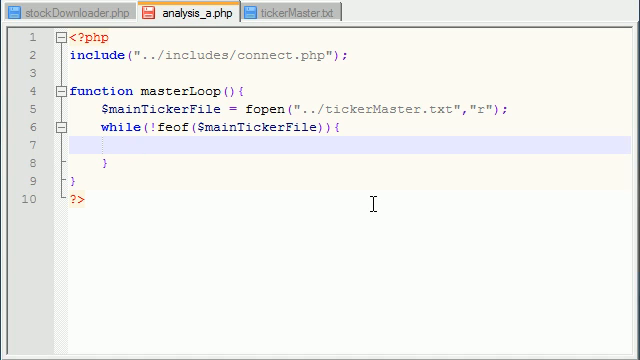
# Write $companyTicker = fgets($mainTickerFile); inside the while loop
pyautogui.write('$')
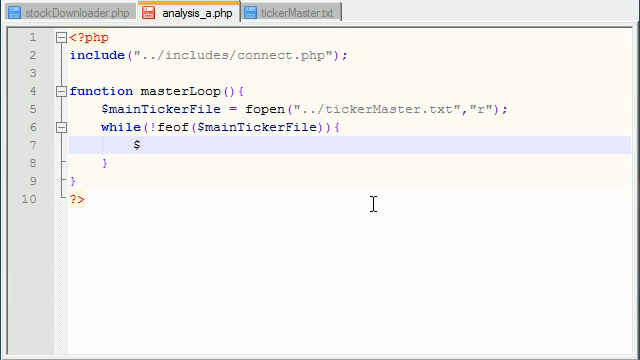
pyautogui.write('comp')
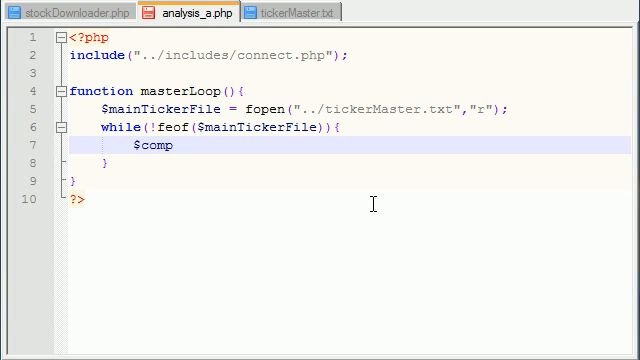
pyautogui.write('anyTc')
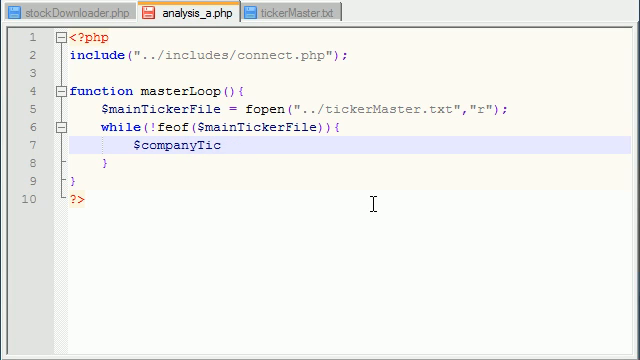
pyautogui.write('ker =')
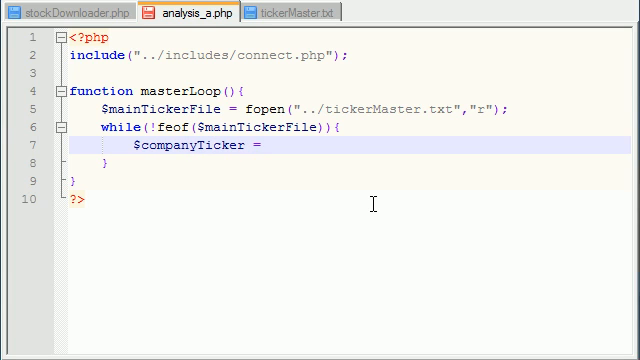
pyautogui.write('fgets()')
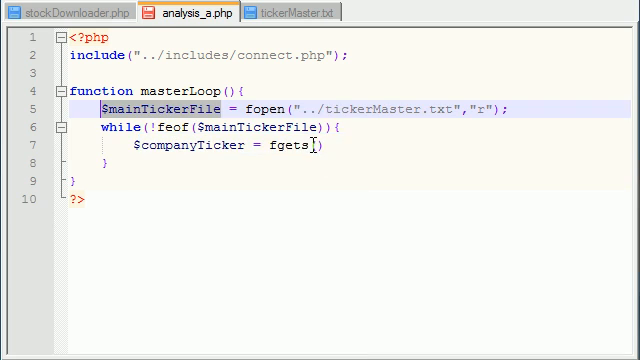
pyautogui.write('$mainTickerFile)')
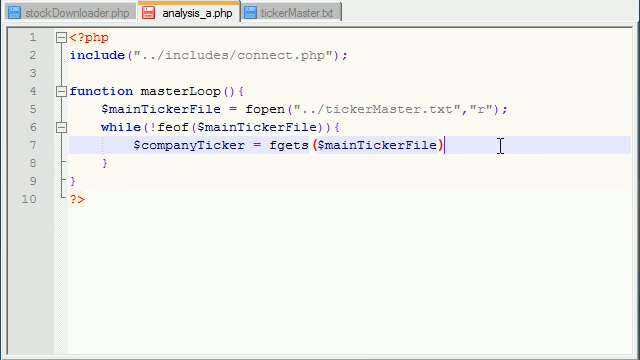
pyautogui.write(';')
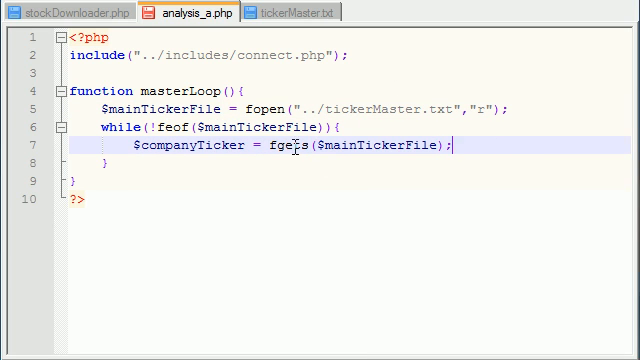
pyautogui.doubleClick(310, 148)
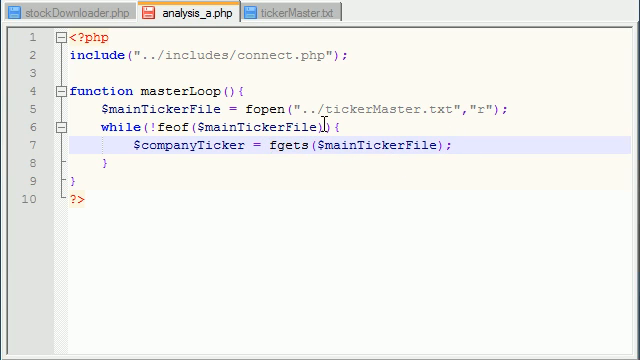
pyautogui.doubleClick(290, 146)
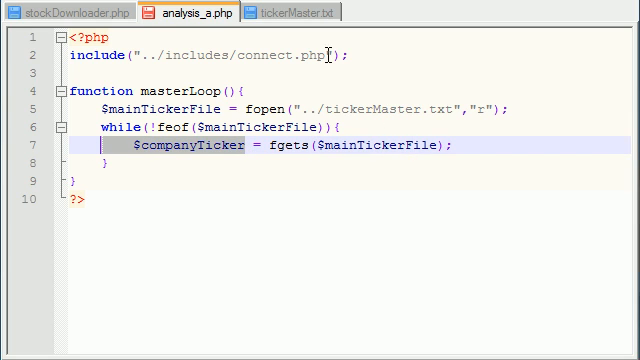
# After glancing at tickerMaster.txt, add $companyTicker = trim($companyTicker); below the fgets line
pyautogui.click(300, 18)
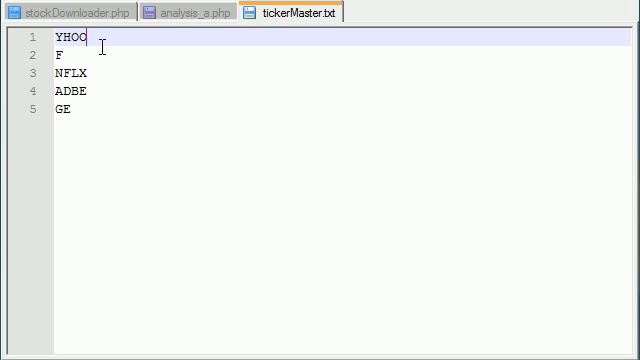
pyautogui.click(184, 12)
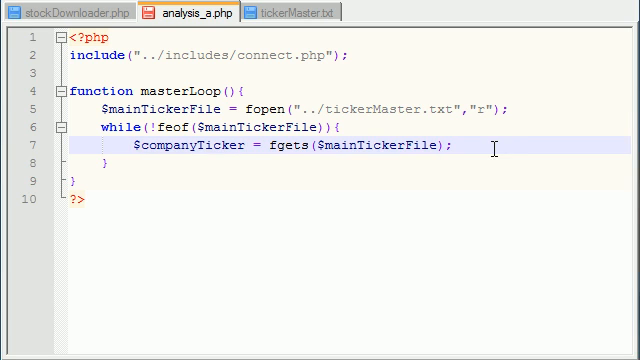
pyautogui.write('$companyTicker =')
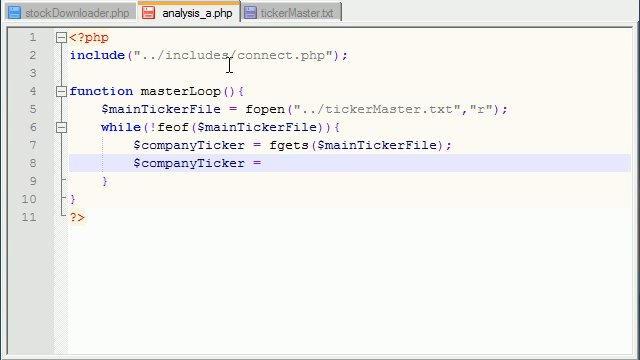
pyautogui.write('trim')
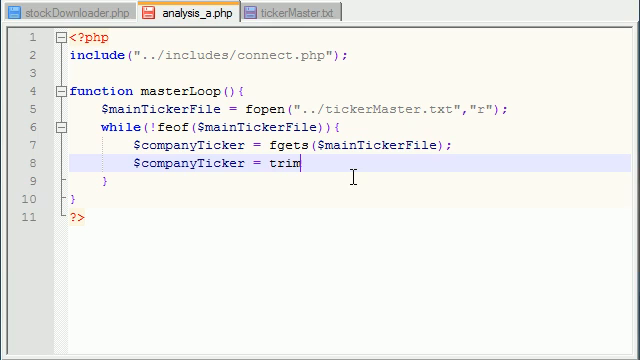
pyautogui.write('($companyTicker)')
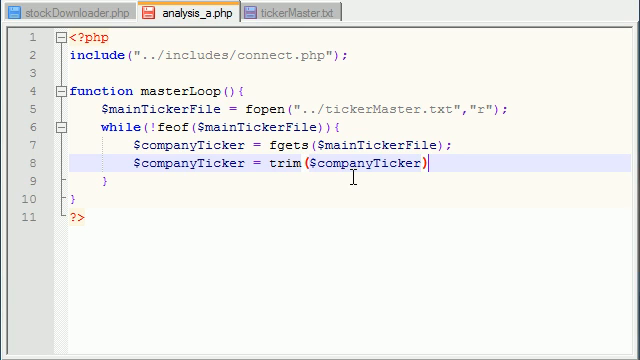
pyautogui.write(';')
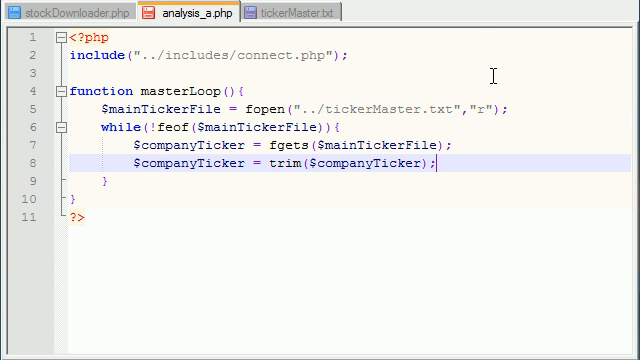